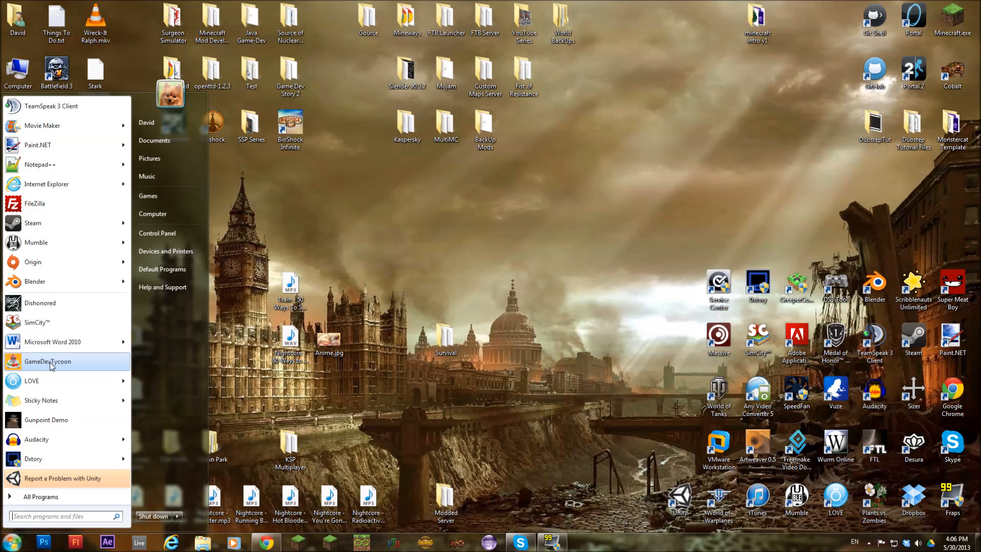
Launch Game Dev Tycoon to its Davidobot Ltd. title screen, then bring up the Computer file browser
left_click(579, 364)
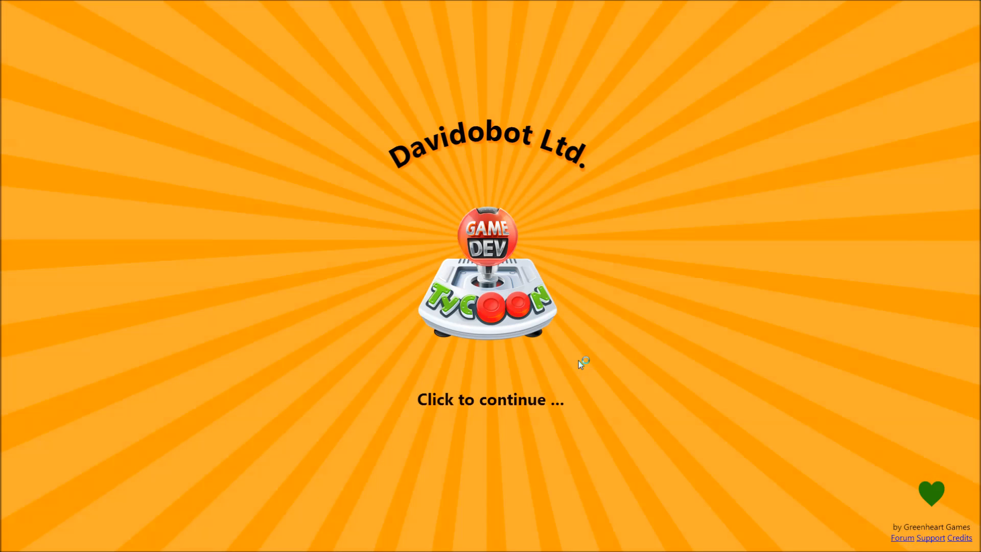
left_click(11, 542)
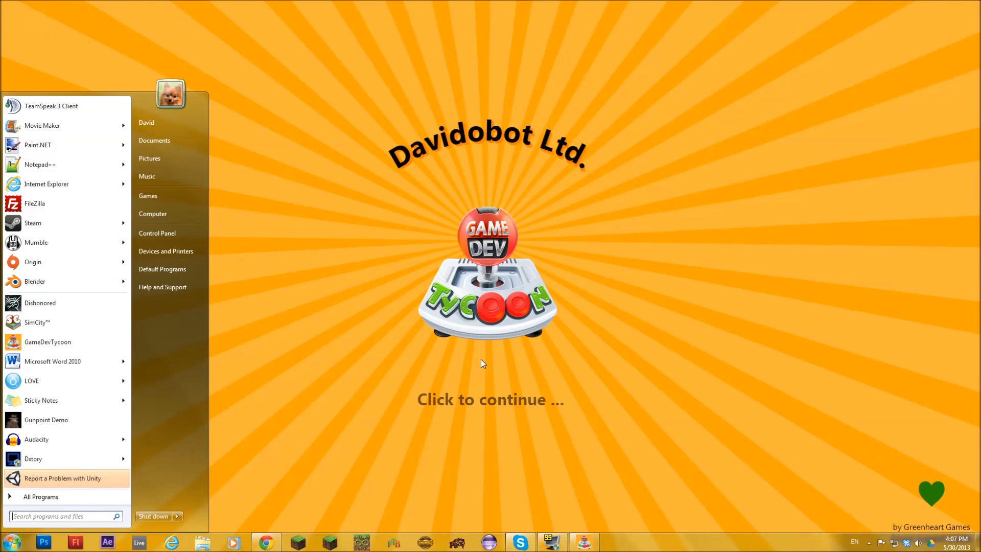
left_click(152, 213)
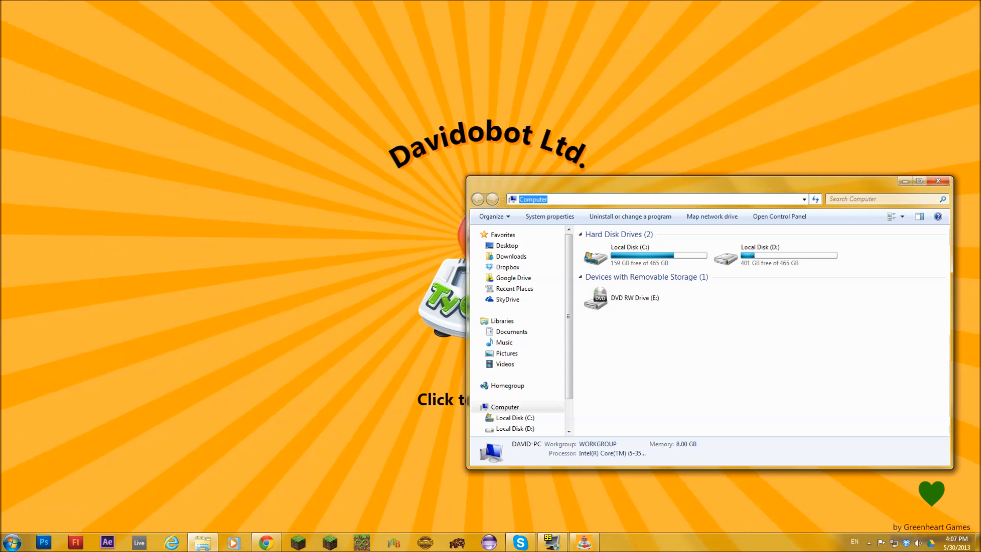
Go to %localappdata% and enter its Temp folder
type("%l")
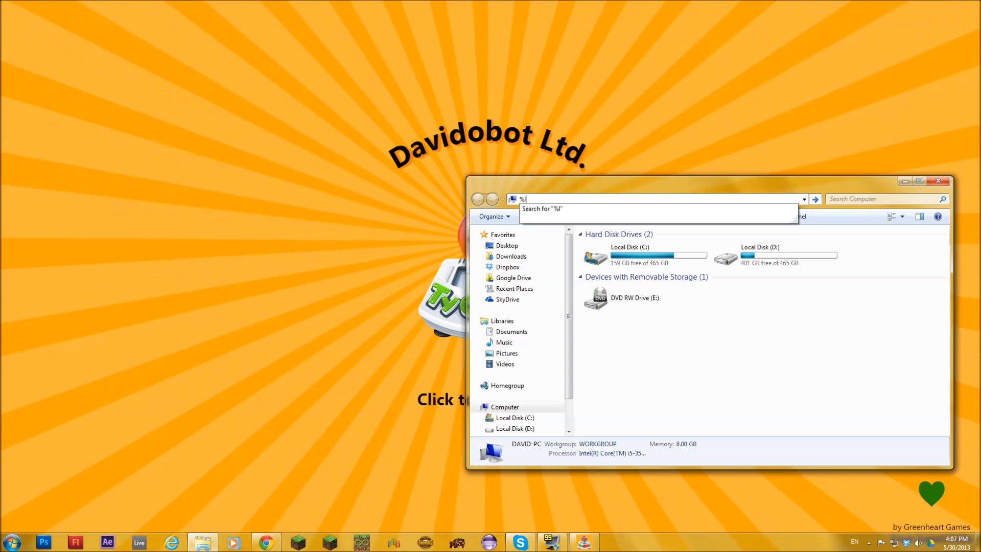
type("localappd")
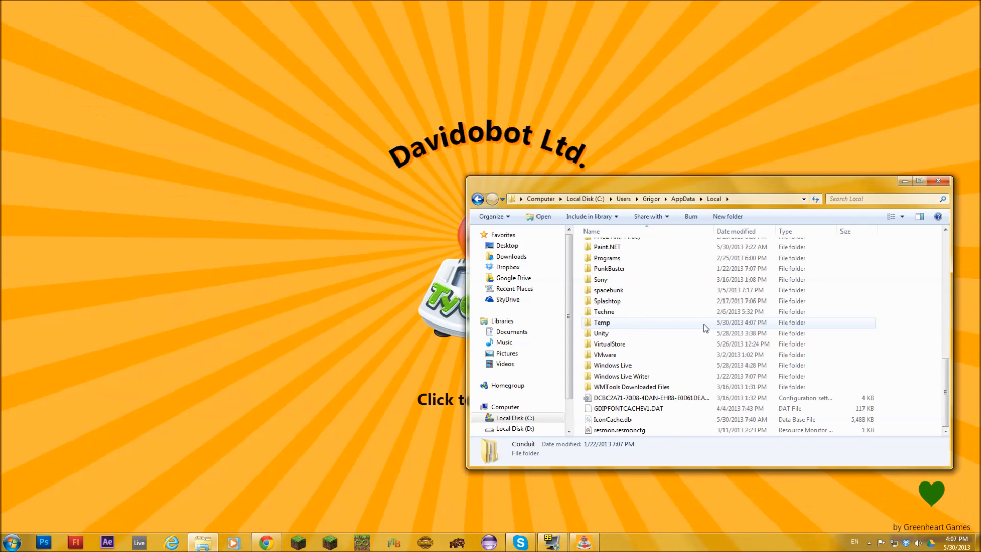
double_click(602, 322)
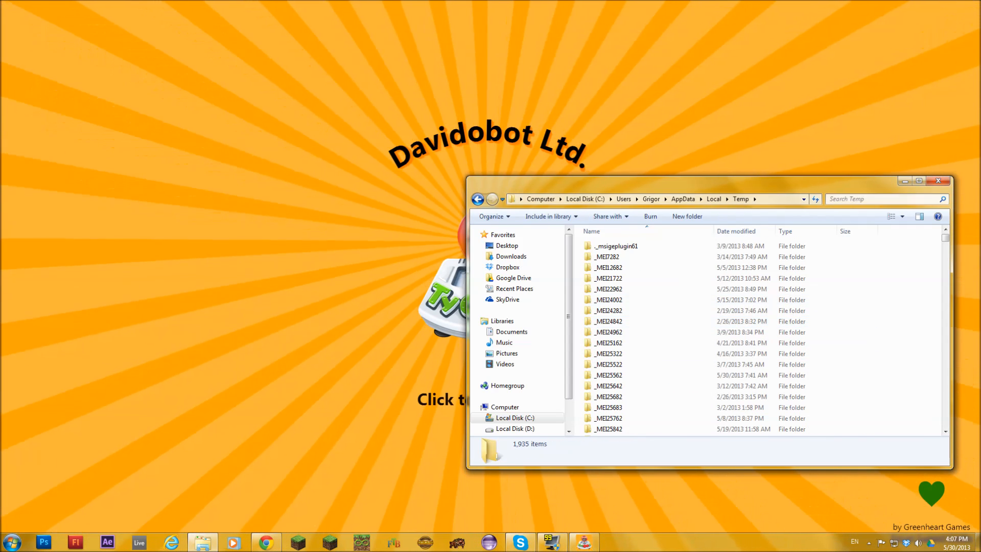
Find the nw2196_5873 folder via an 'nw' search and copy all of its extracted game files
type("nw")
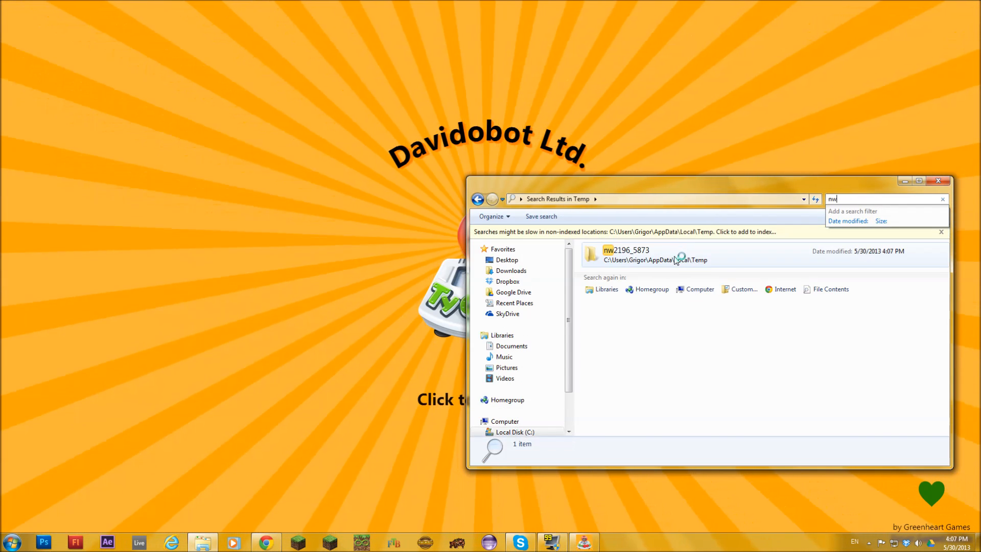
double_click(626, 254)
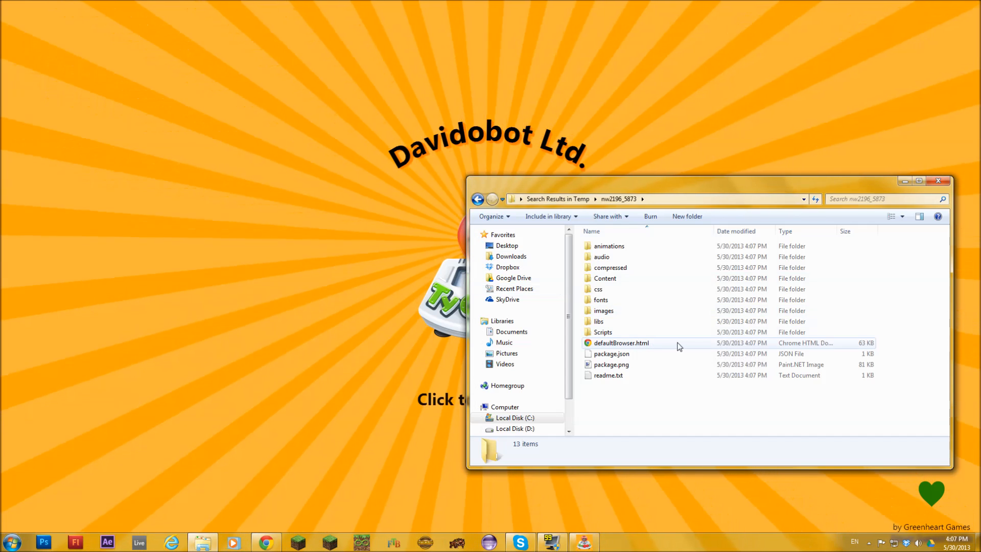
key("ctrl+a")
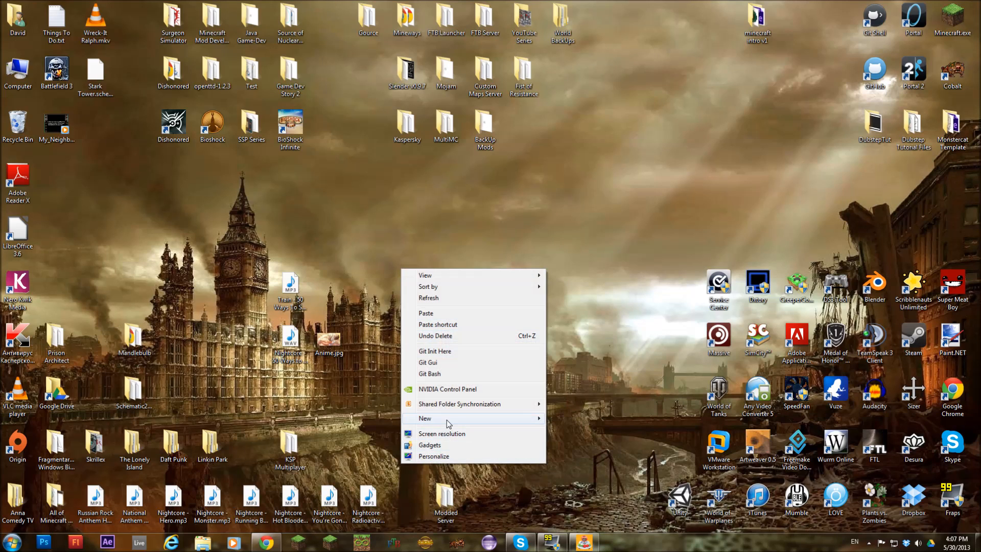
Make a 'Game Dev Tycoon Source' desktop folder and paste the 13 copied game files into it
left_click(425, 418)
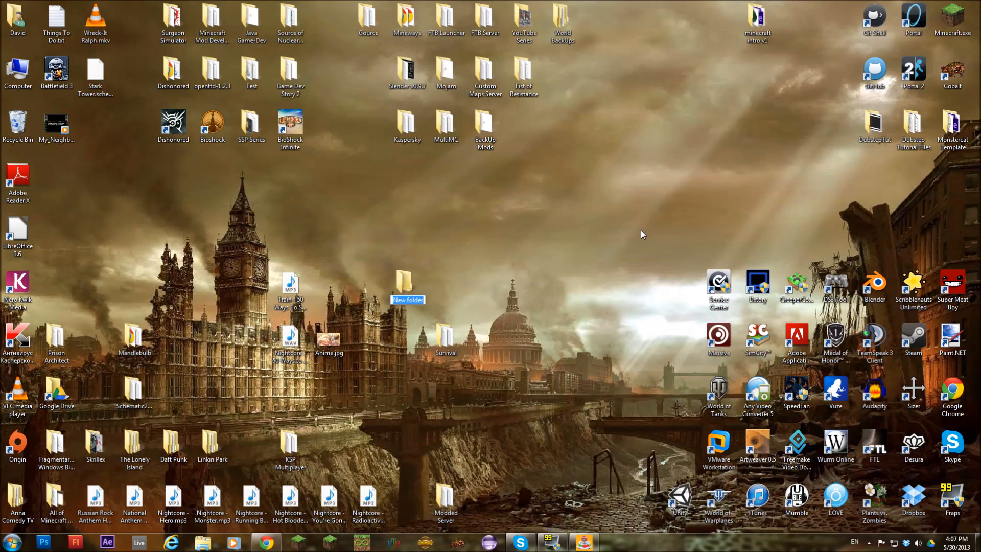
type("GameDe")
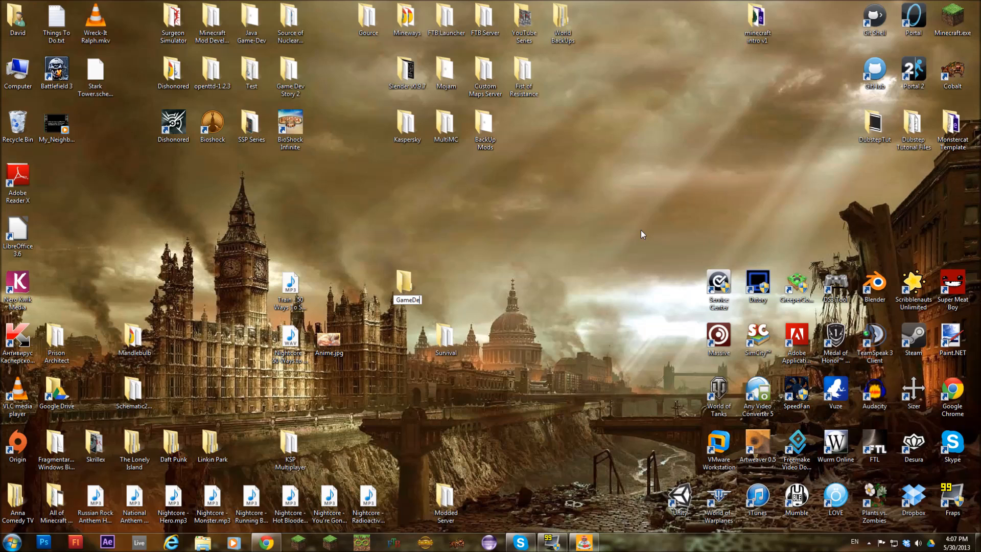
type("Game Dev Tycoon Source")
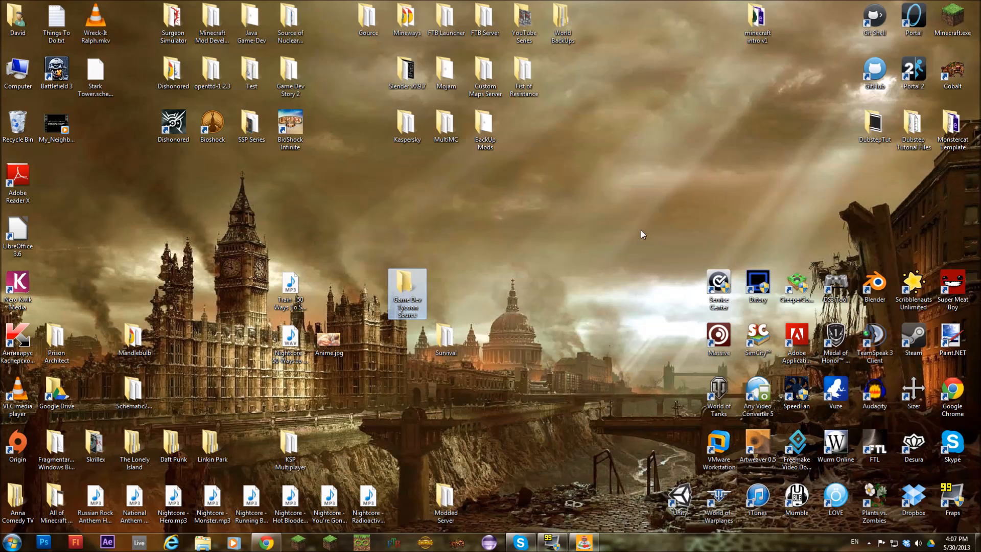
double_click(407, 294)
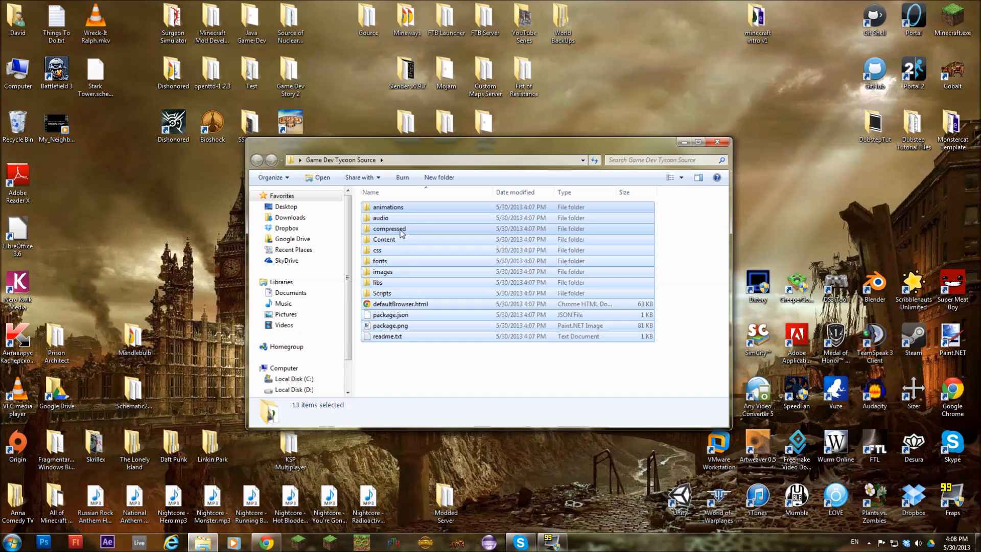
Enter the compressed folder and edit codeNw.js with Notepad++
double_click(388, 228)
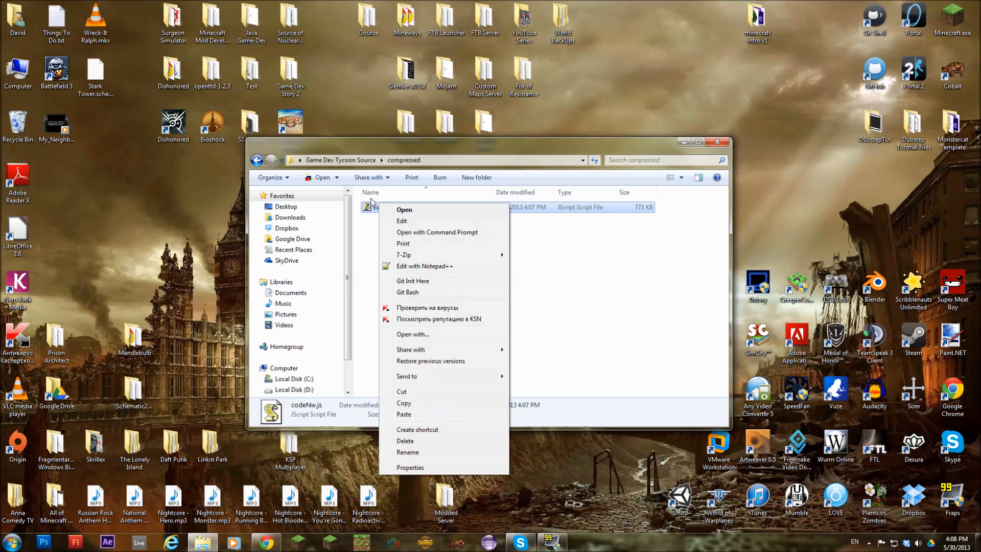
left_click(425, 265)
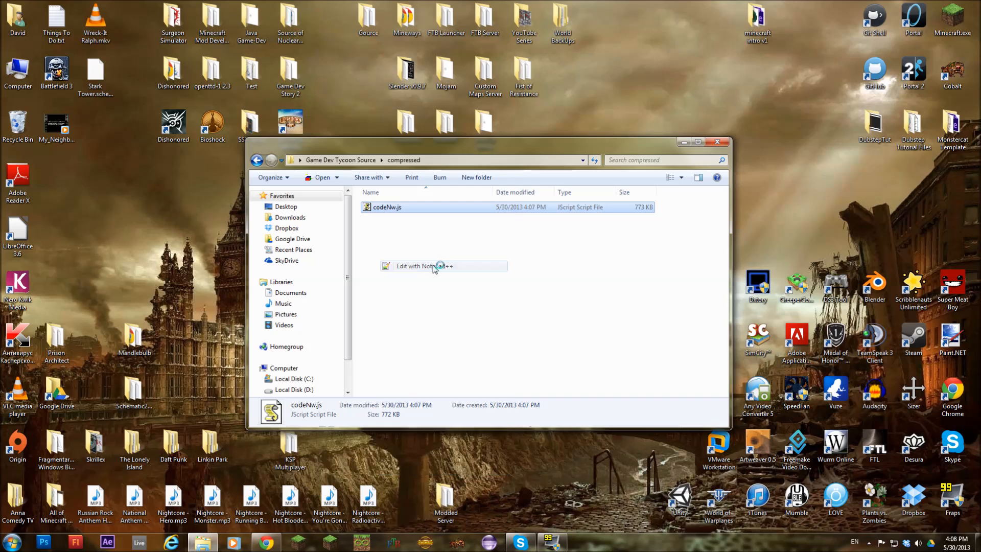
left_click(416, 266)
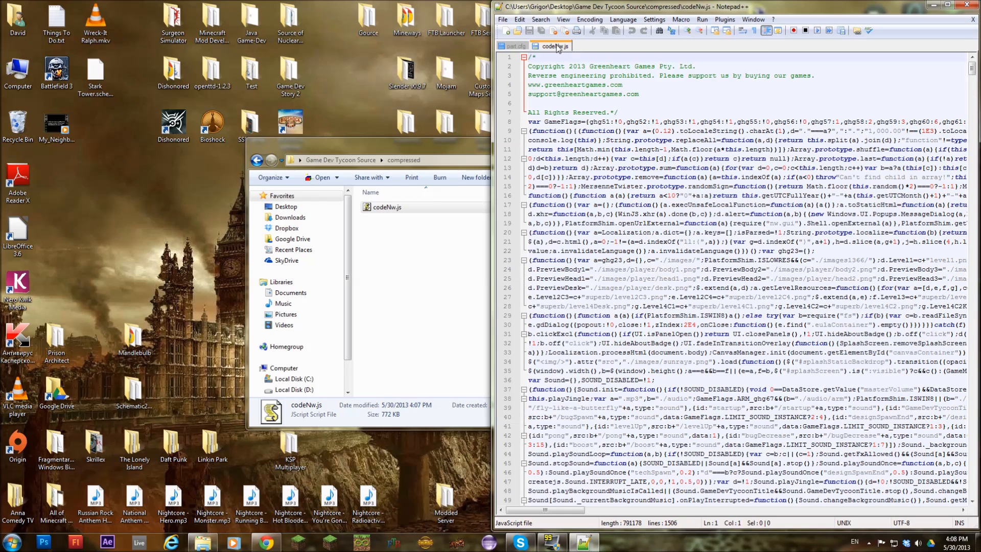
Copy the whole minified codeNw.js into the jsbeautifier.org code box
left_click(513, 45)
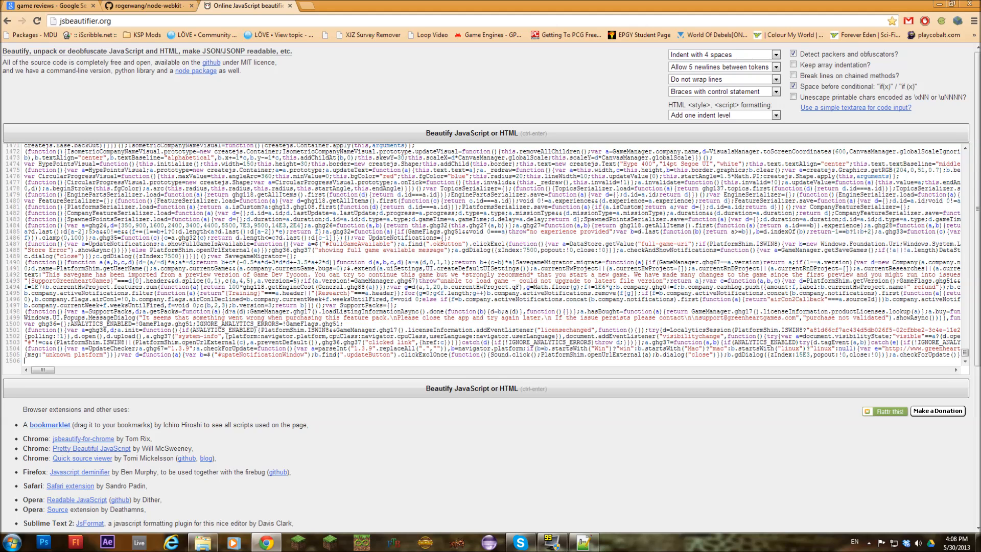
Beautify the script and paste the readable 31,352-line result back over codeNw.js
left_click(486, 133)
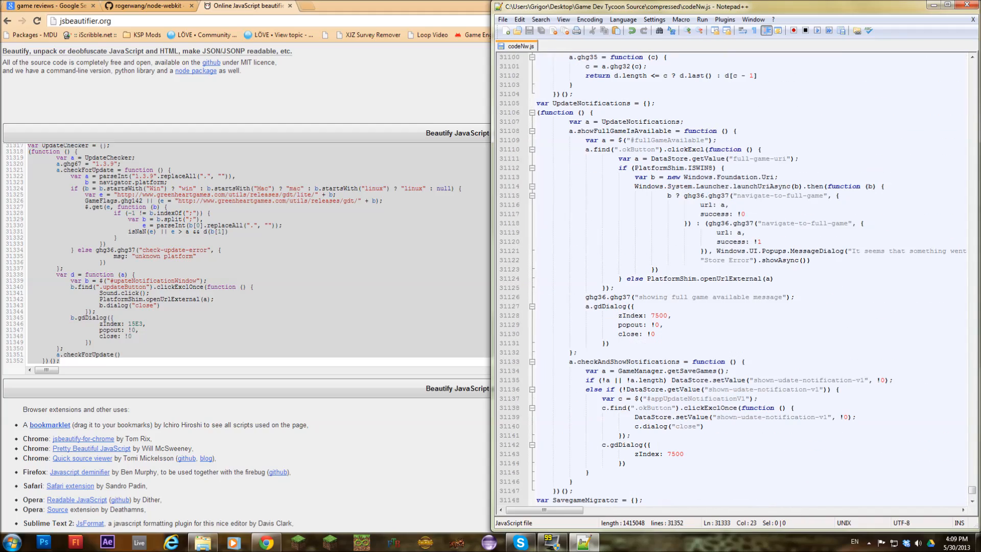
Maximize Notepad++ and begin a Find for 'All Games'
left_click(944, 5)
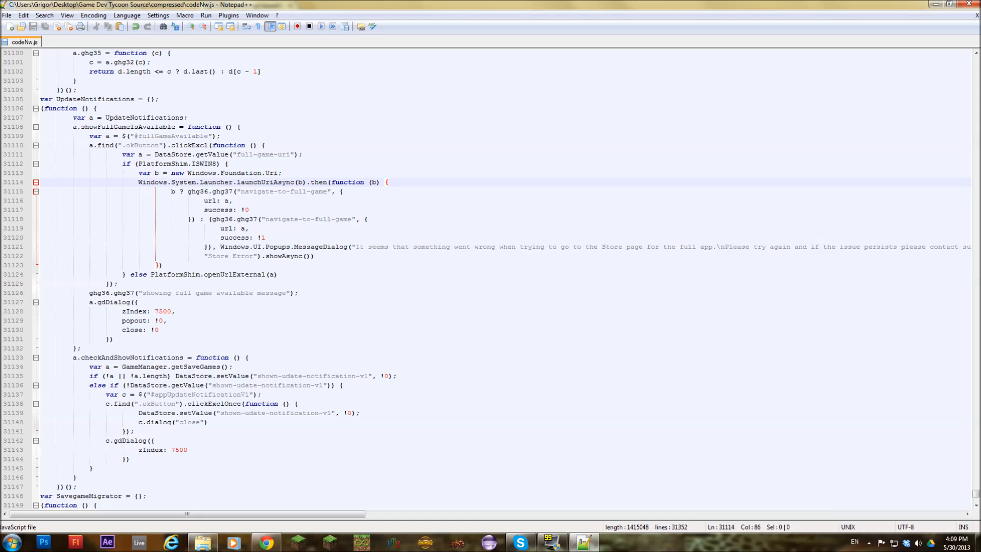
key("Ctrl+f")
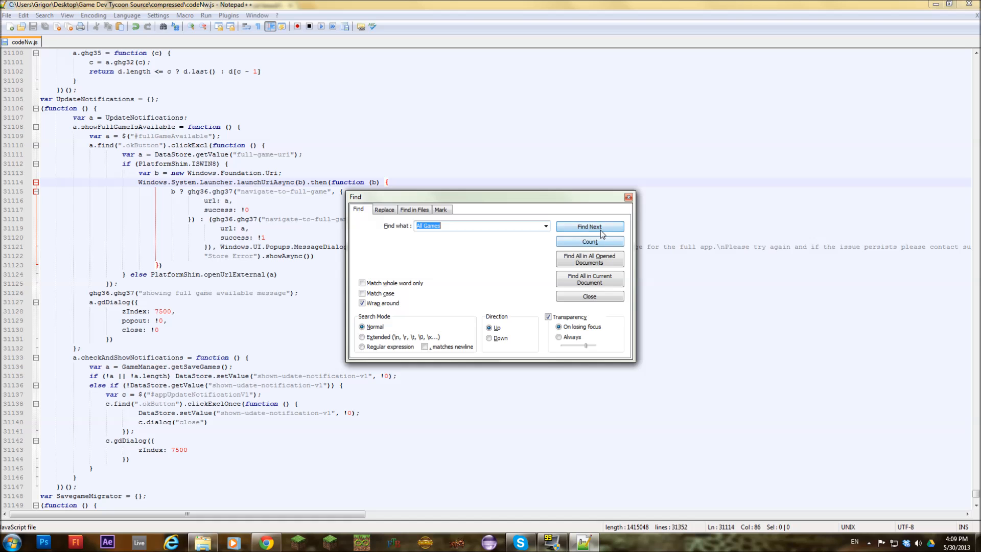
Jump to 'All Games' near line 5821 among the review sources and dismiss the Find dialog
left_click(588, 226)
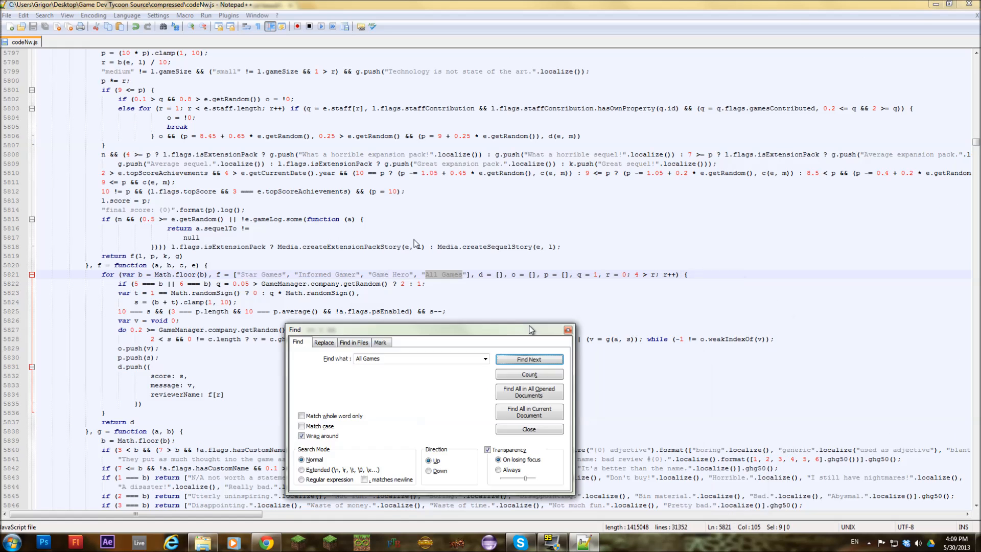
left_click(528, 429)
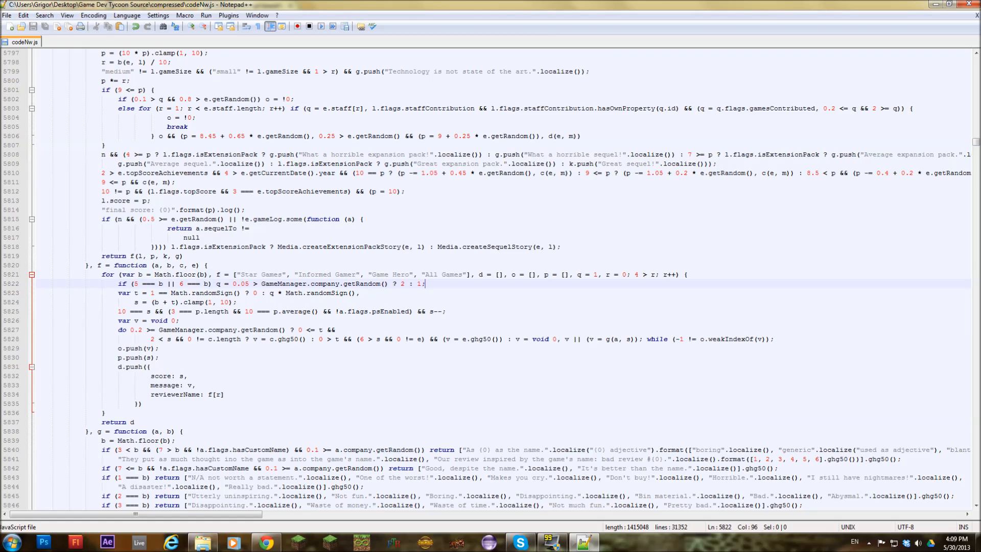
Rename the review outlets to Gamespot, PC Gamer and IGN, starting an 'Escap' entry for the fourth
double_click(314, 275)
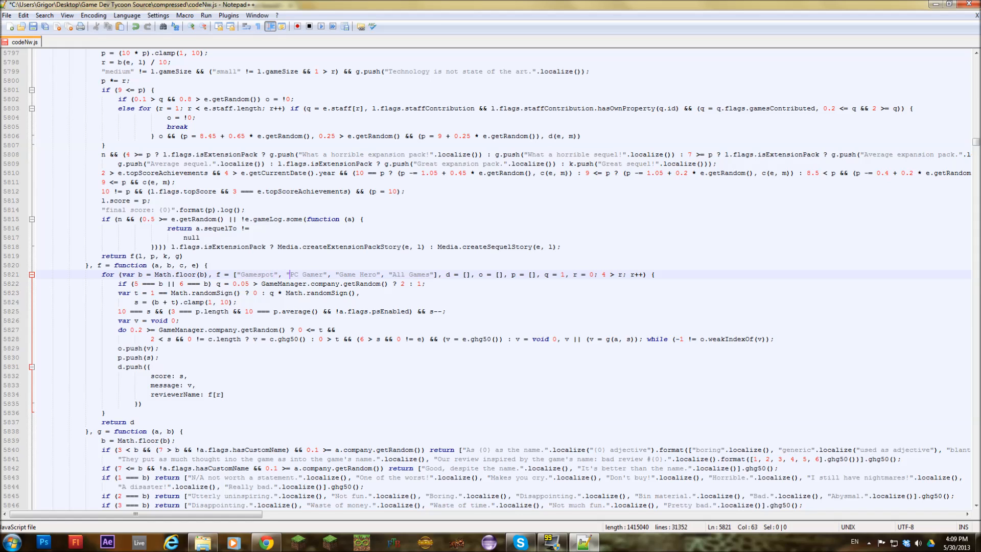
left_click(373, 274)
type("I")
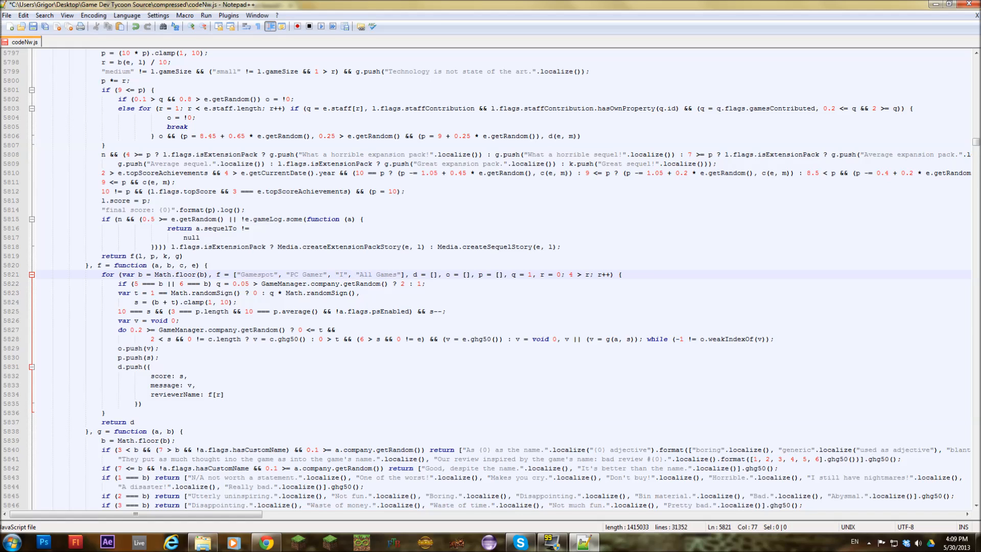
type("GN")
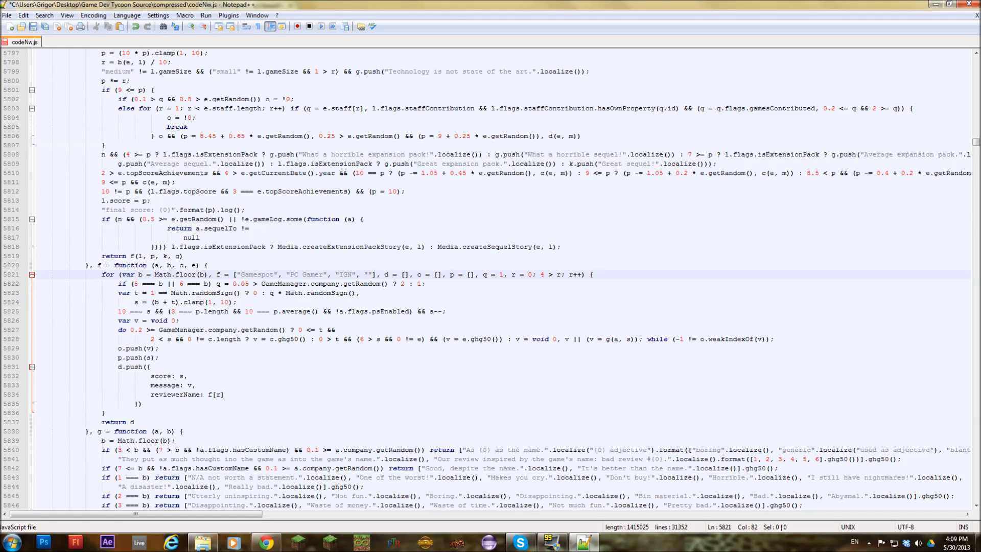
type("Escap")
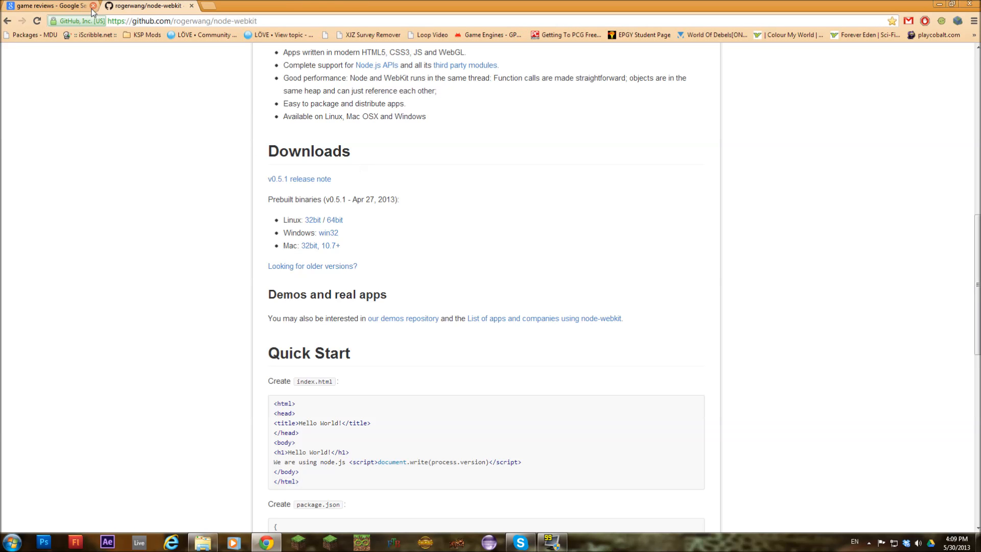
Download the win32 node-webkit v0.5.1 zip from GitHub's Downloads and return to the source folder
left_click(93, 5)
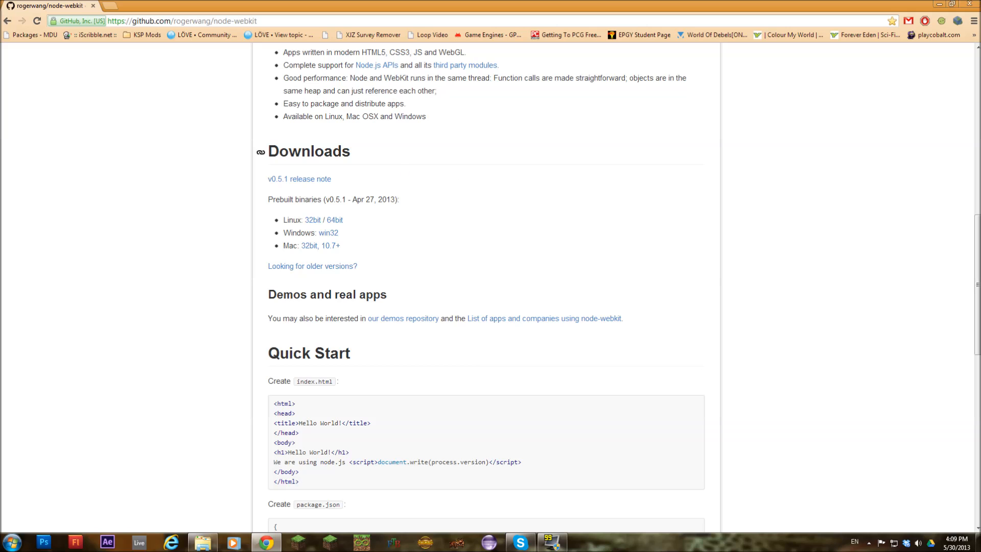
mouse_move(261, 51)
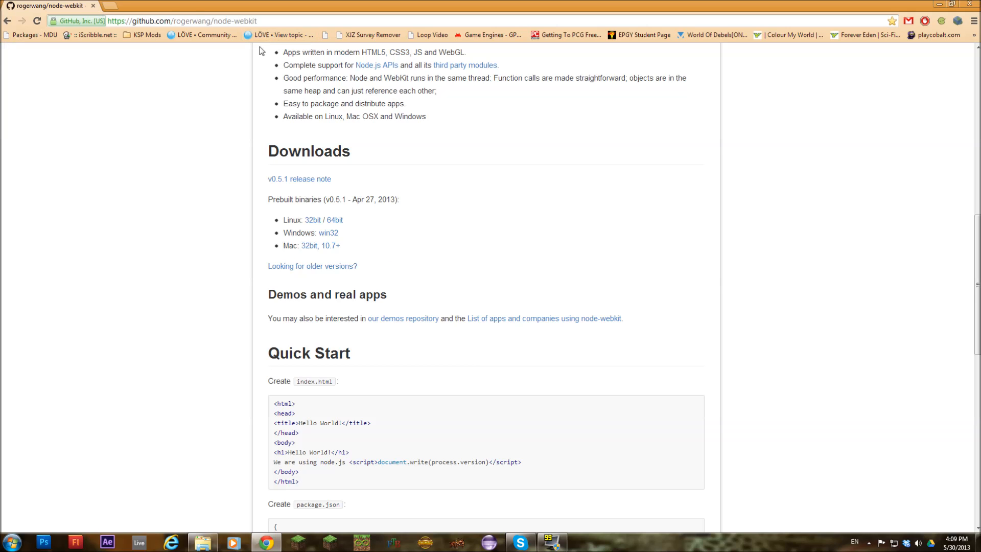
scroll("up", 3)
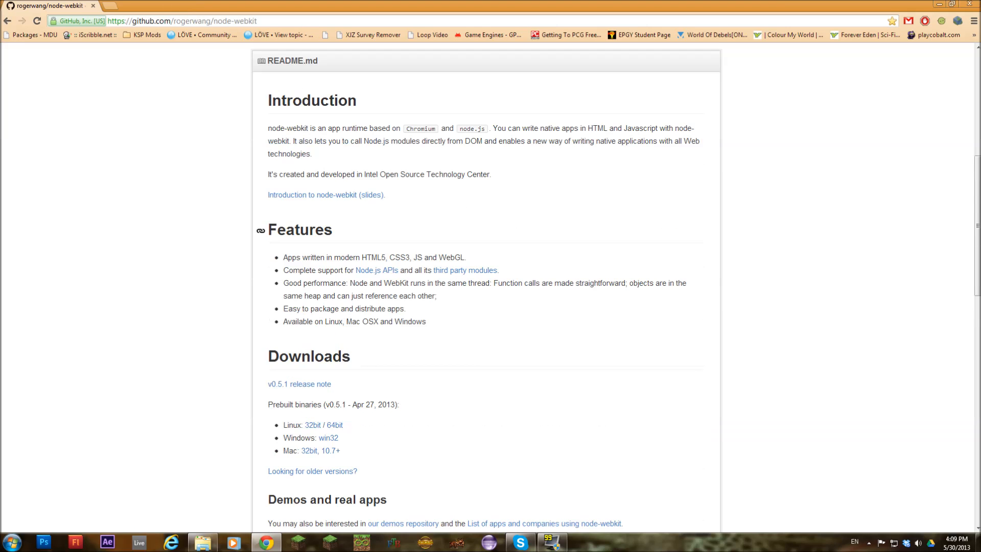
scroll("down", 3)
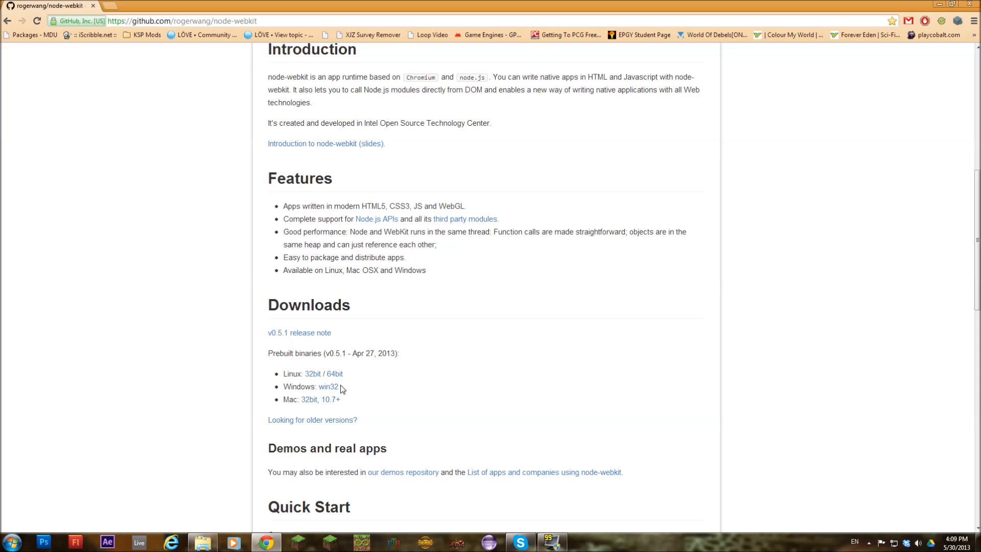
left_click(328, 386)
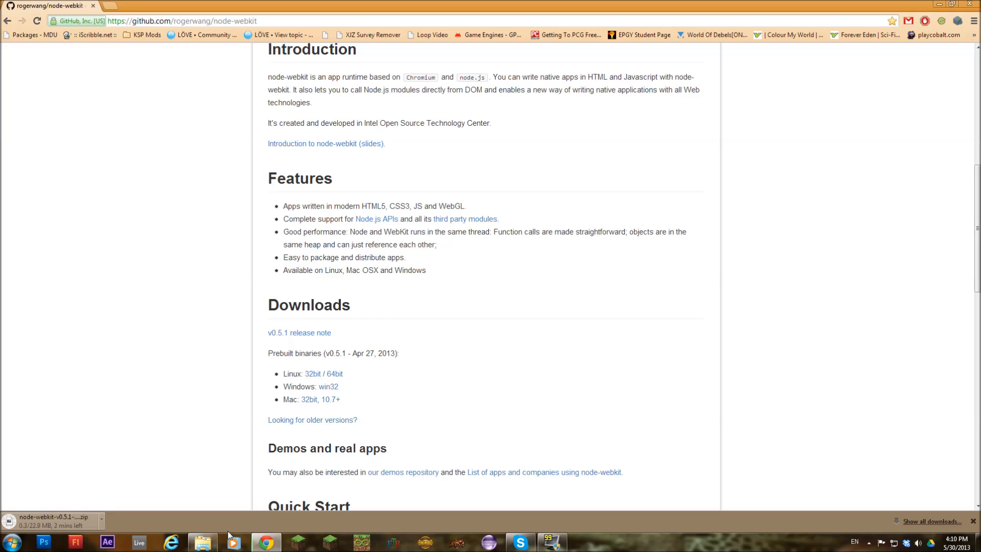
left_click(202, 542)
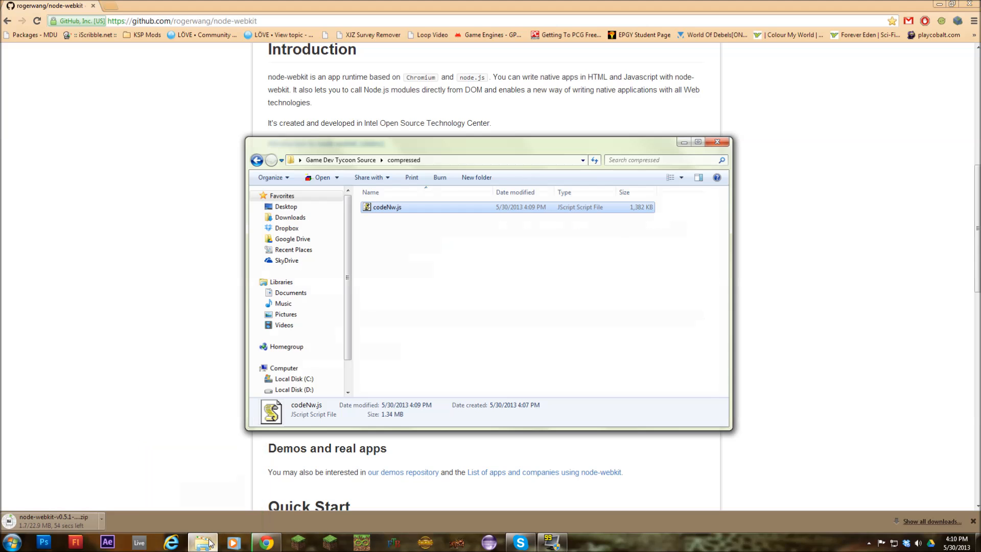
Return to the Game Dev Tycoon Source folder and open package.json in Notepad++
left_click(257, 160)
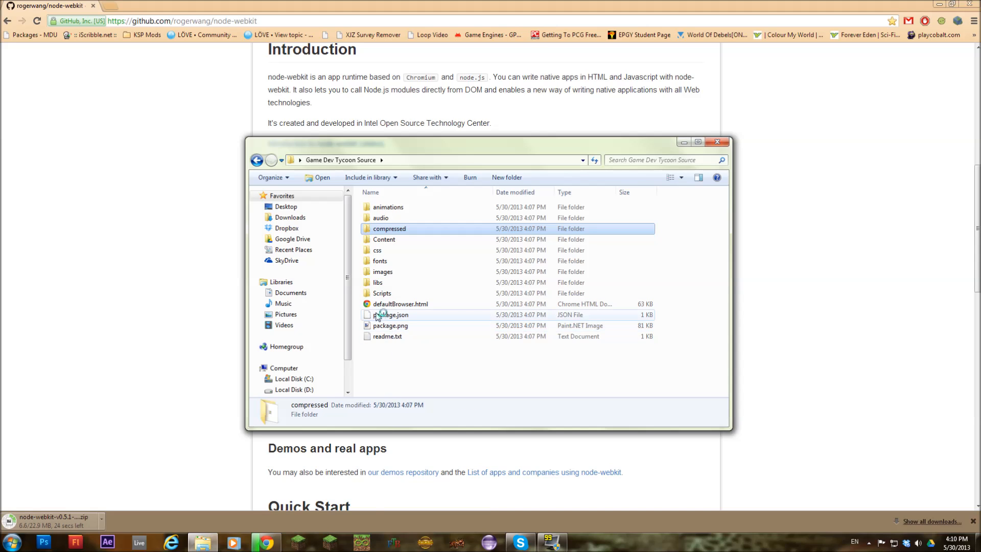
double_click(392, 315)
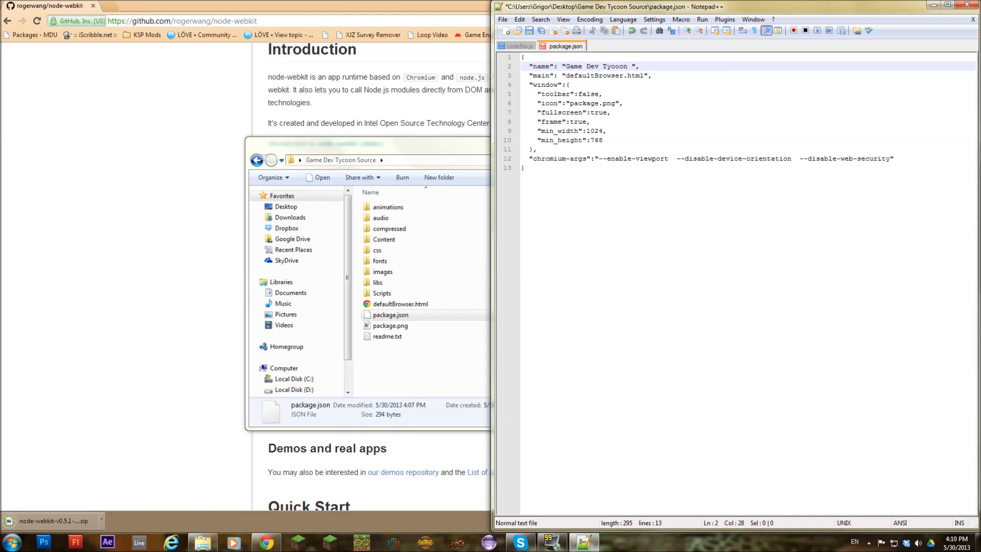
Append 'Mod' so the package.json name reads Game Dev Tycoon Mod
type("Mod")
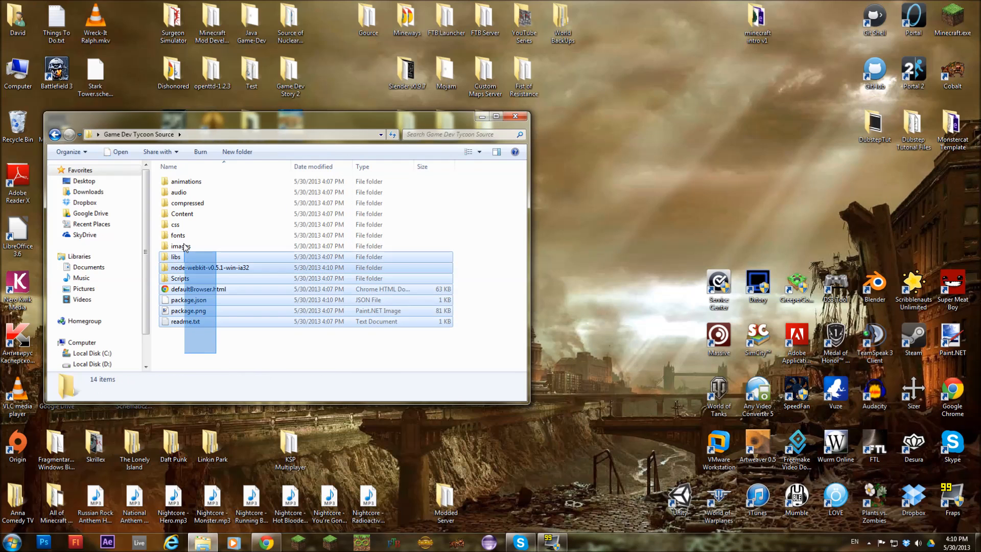
Select all source files and add them to a zip archive via 7-Zip
key("ctrl+a")
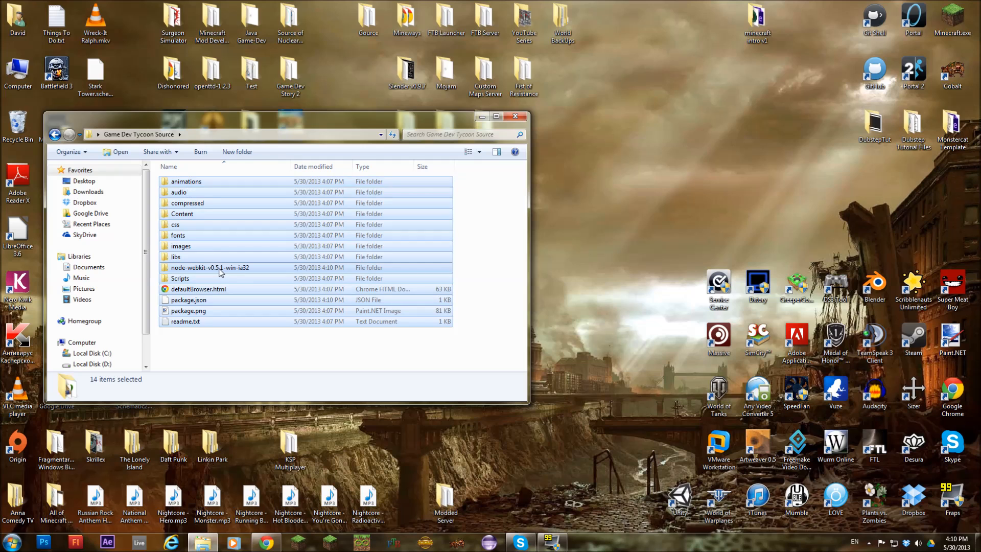
right_click(210, 267)
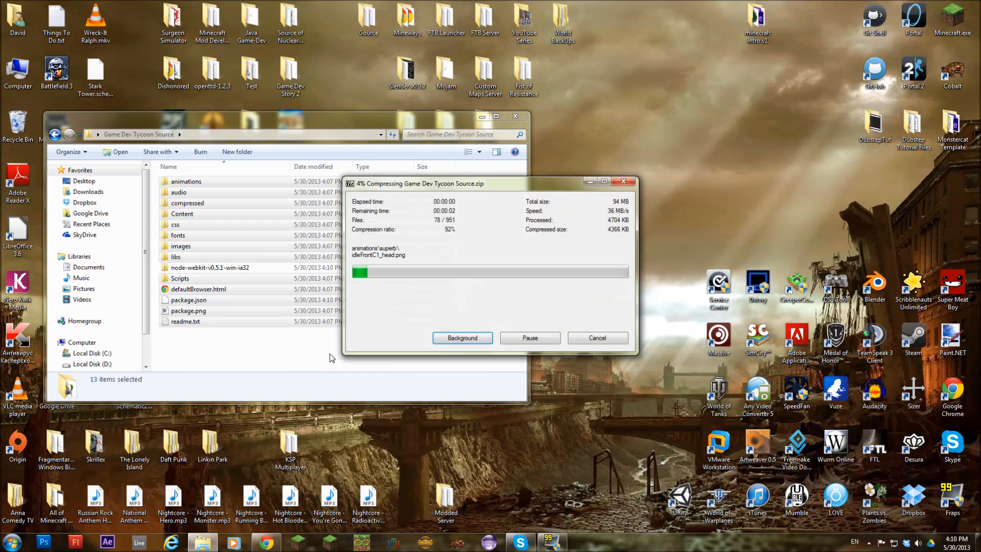
left_click(462, 337)
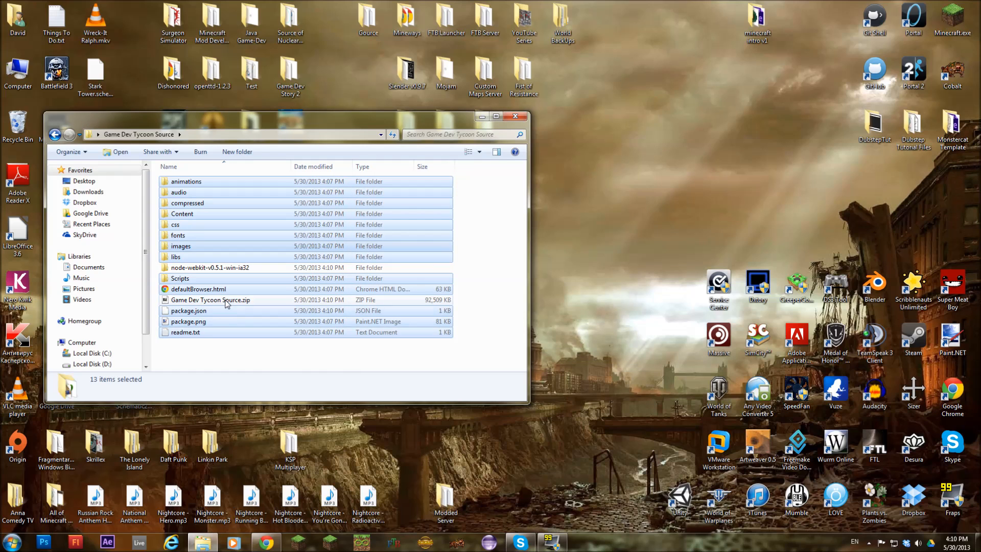
Rename the zip to Game Dev Tycoon Source.nw, confirming the extension change
right_click(211, 300)
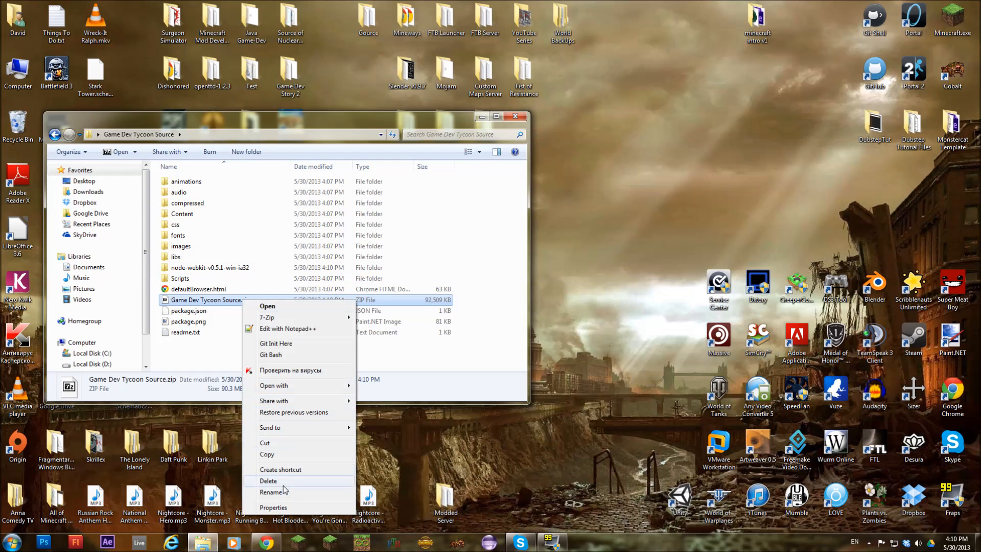
left_click(273, 491)
type("Game Dev Tycoon Source.nw")
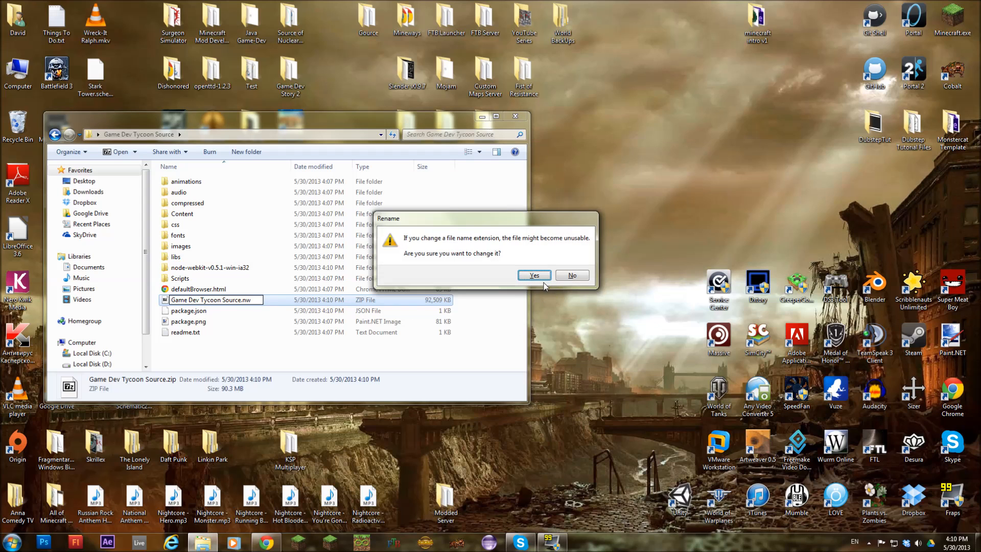
left_click(533, 276)
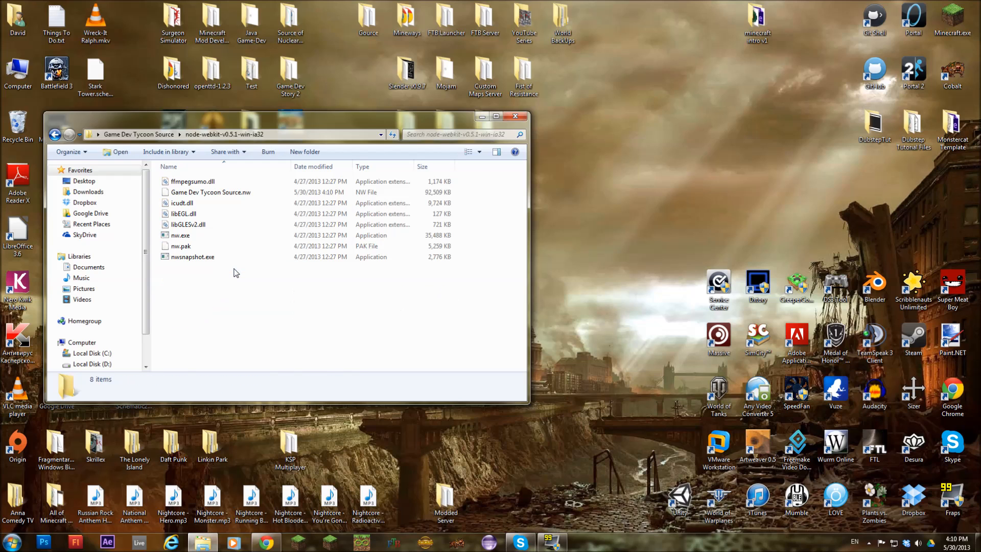
Run Game Dev Tycoon Source.nw from the node-webkit folder to start the modded game
left_click(212, 192)
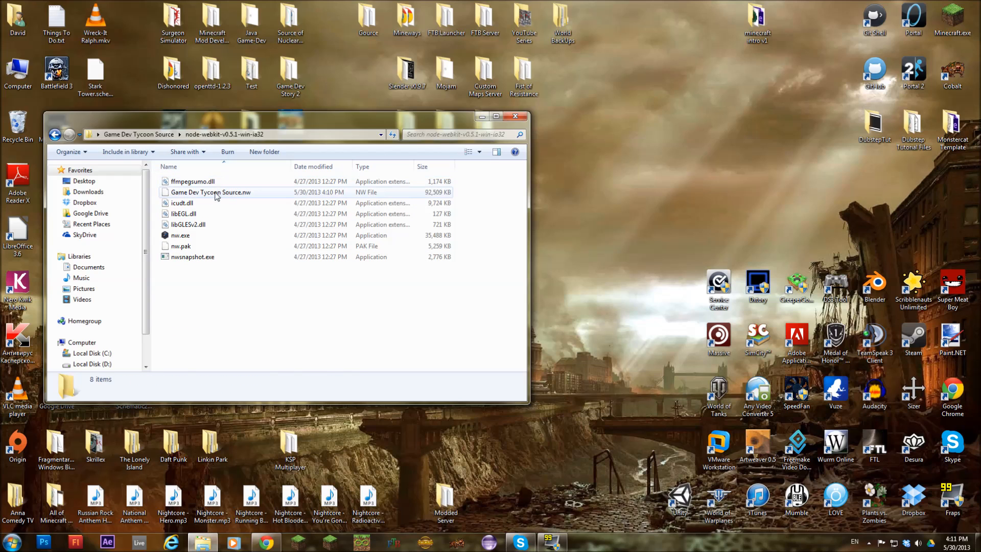
left_click(211, 192)
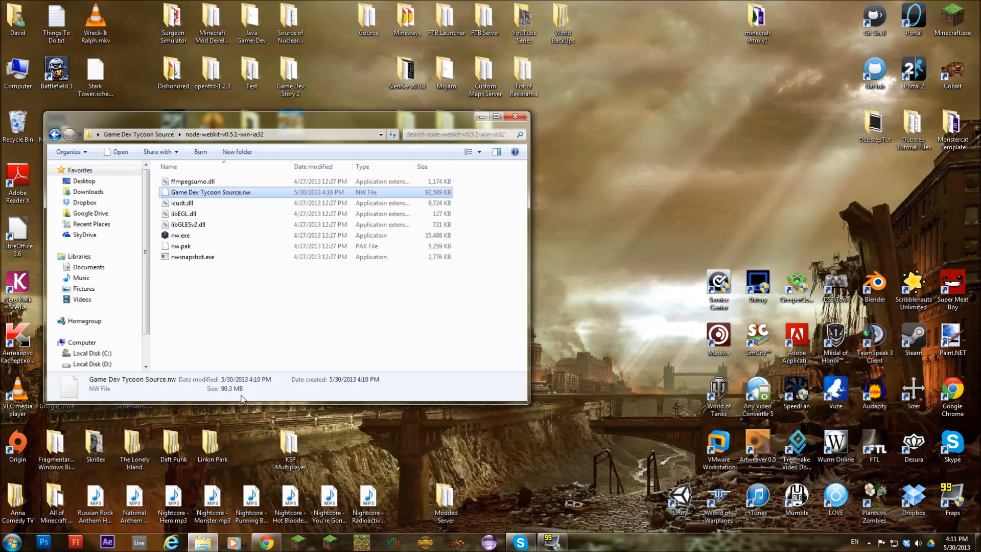
double_click(211, 192)
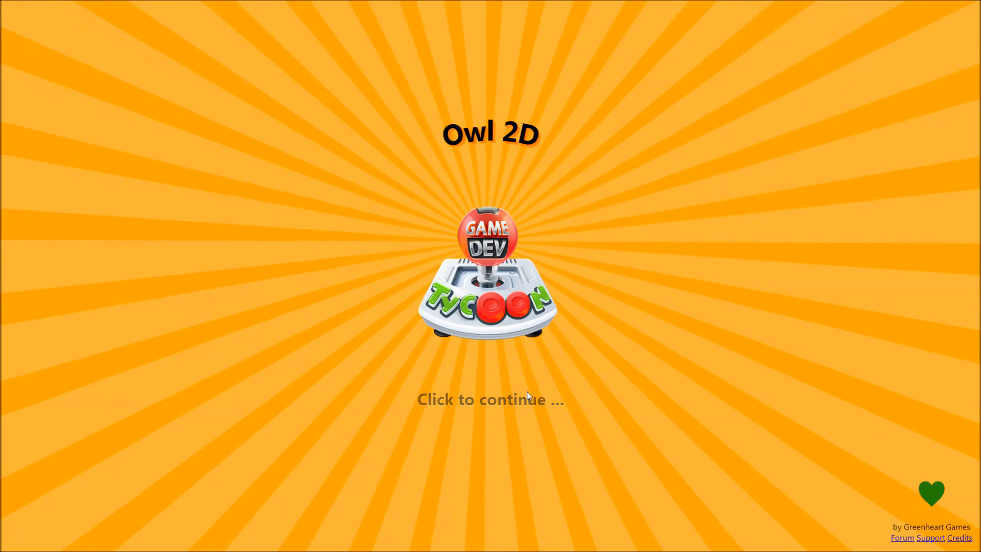
Continue past the title screen and accept the Game #2 review notification
left_click(490, 399)
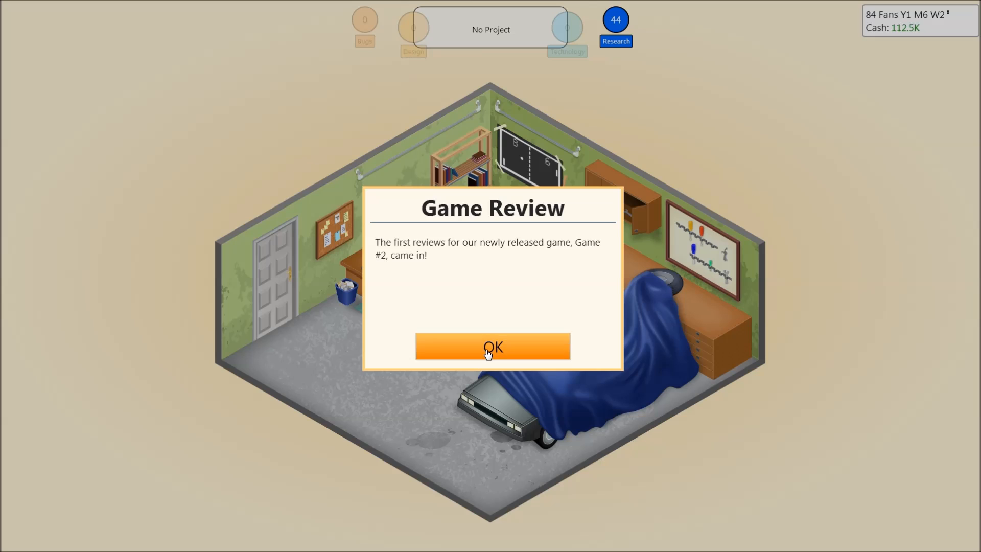
left_click(491, 346)
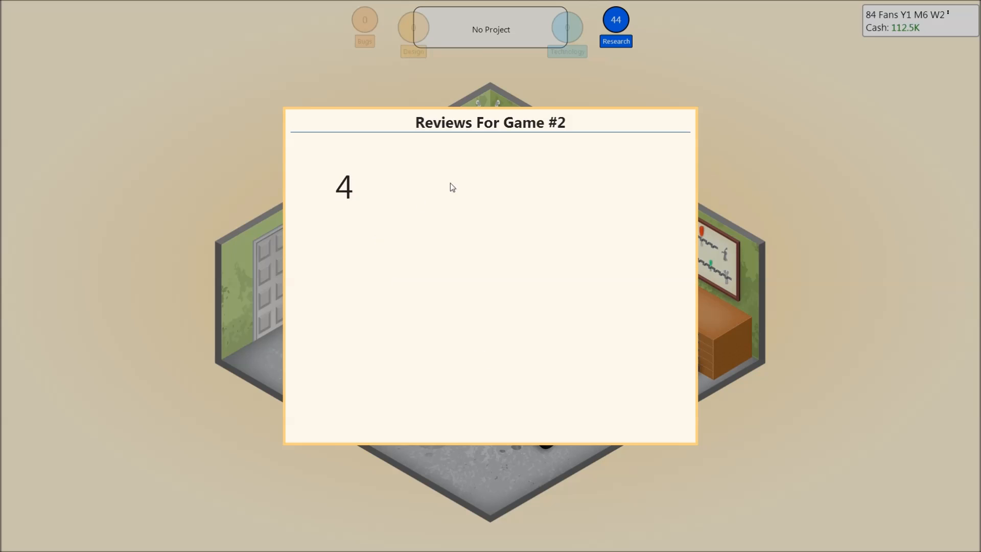